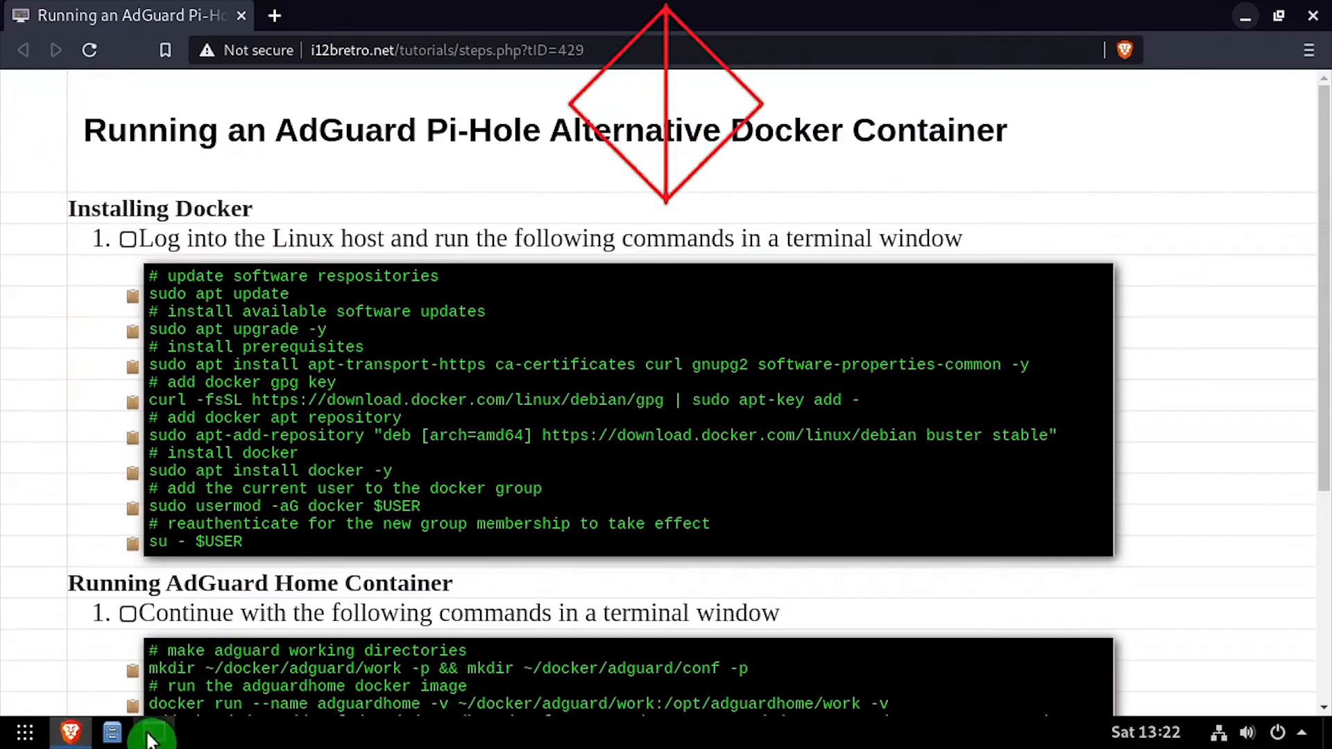
- Open a terminal from the taskbar to run 'sudo apt update'
{"action": "left_click", "coordinate": [149, 733]}
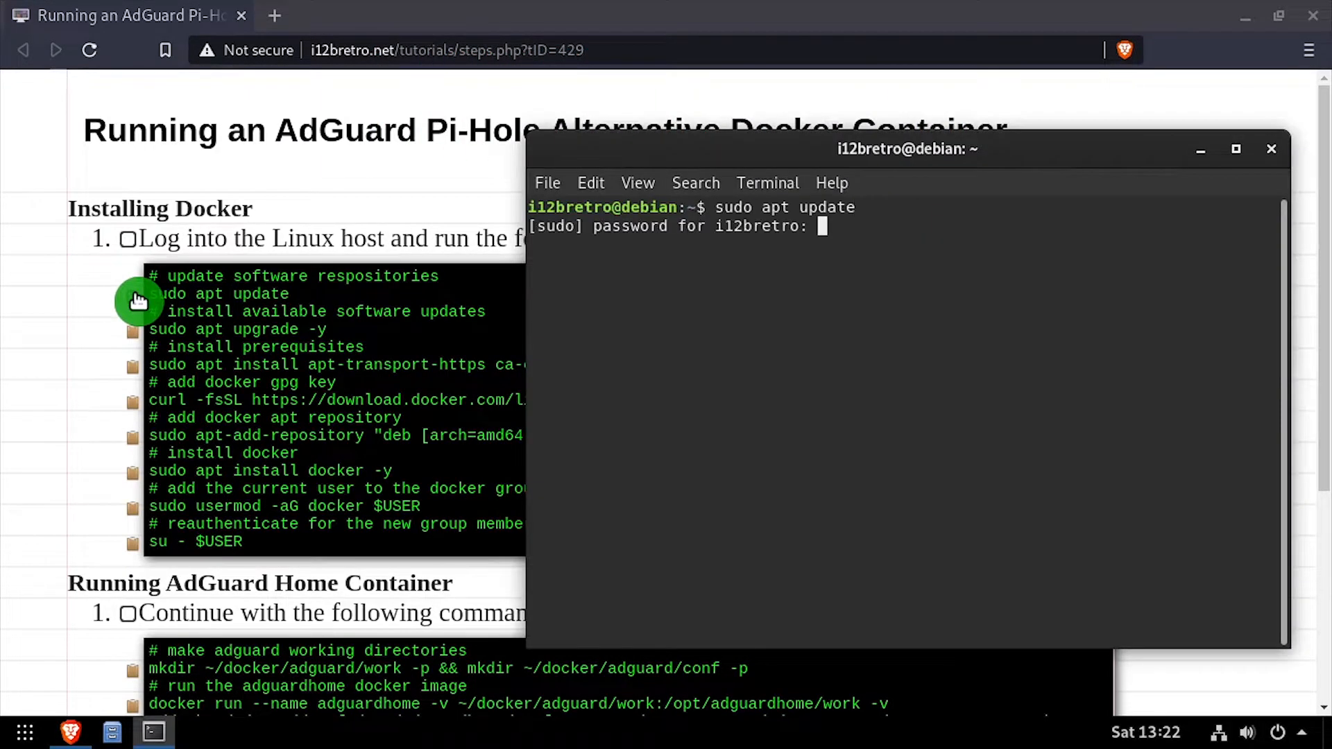
- Install Docker, add the user to the docker group, re-login with su, and check docker version
{"action": "key", "text": "Return"}
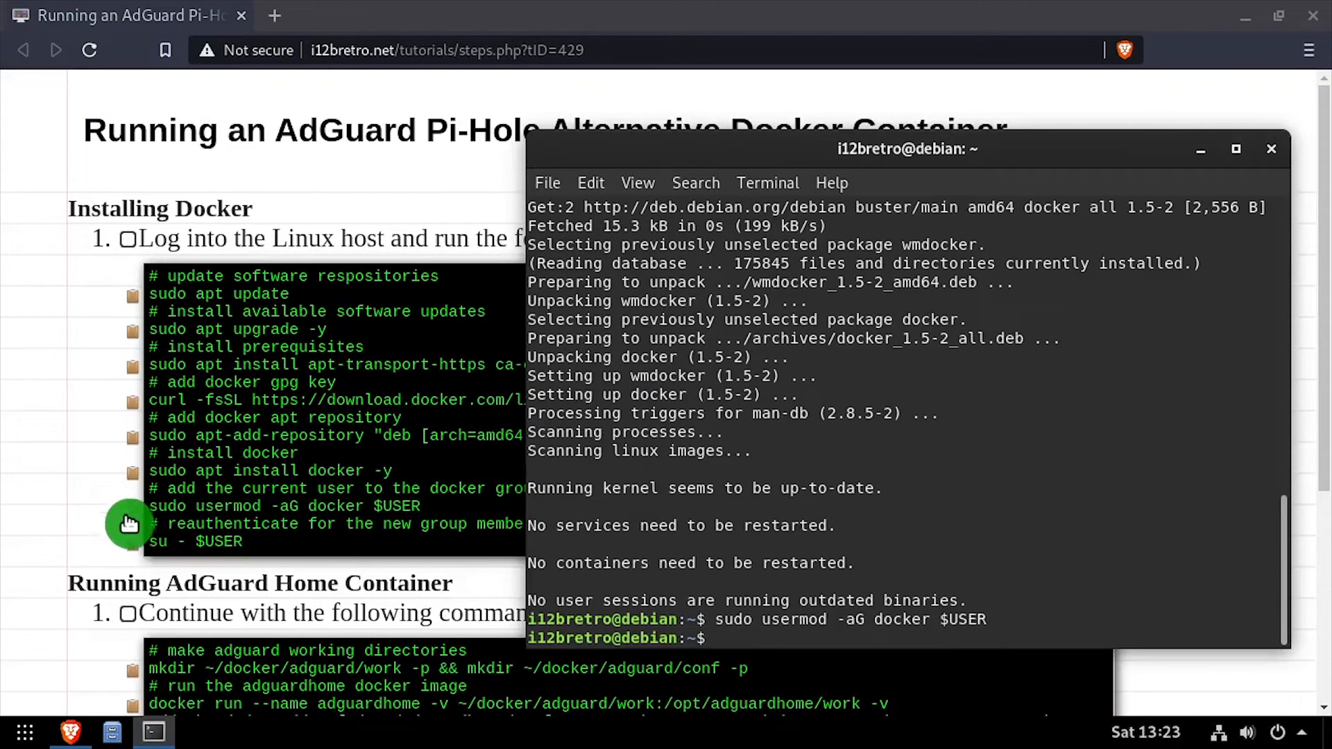
{"action": "key", "text": "Return"}
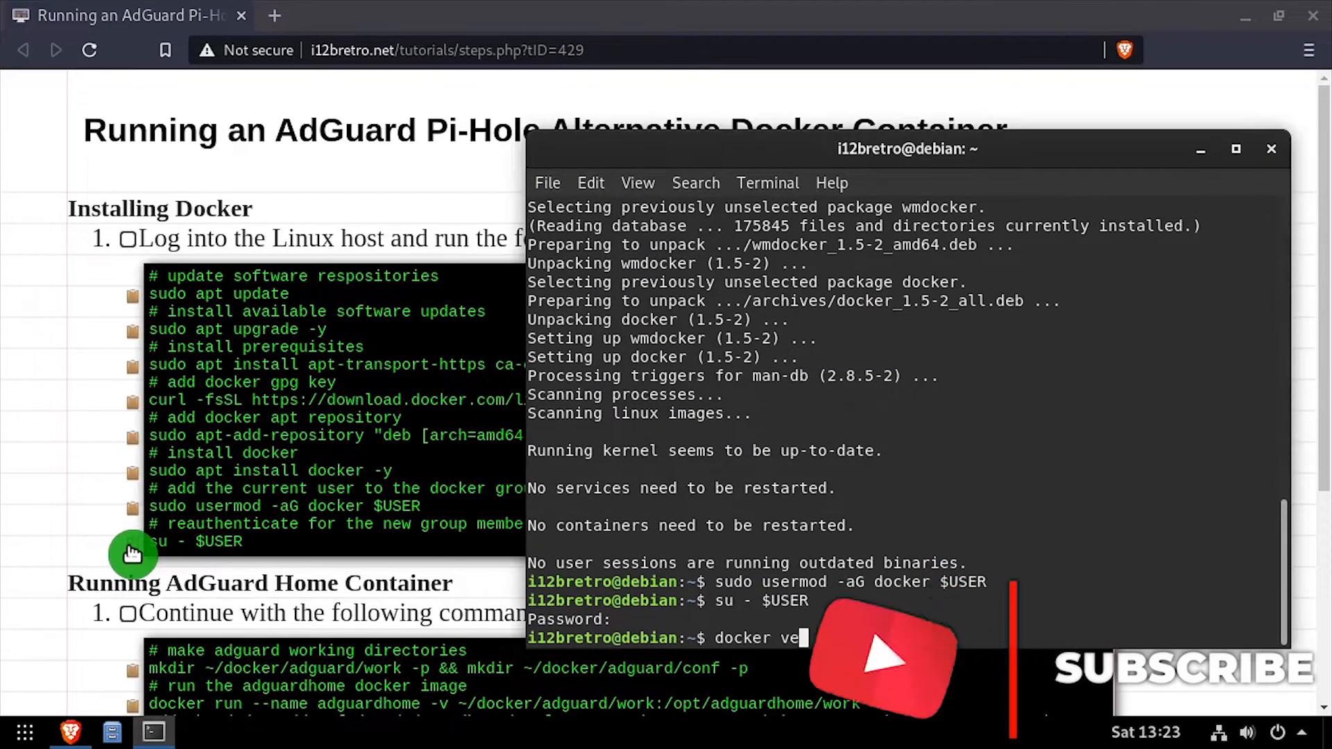
{"action": "key", "text": "Return"}
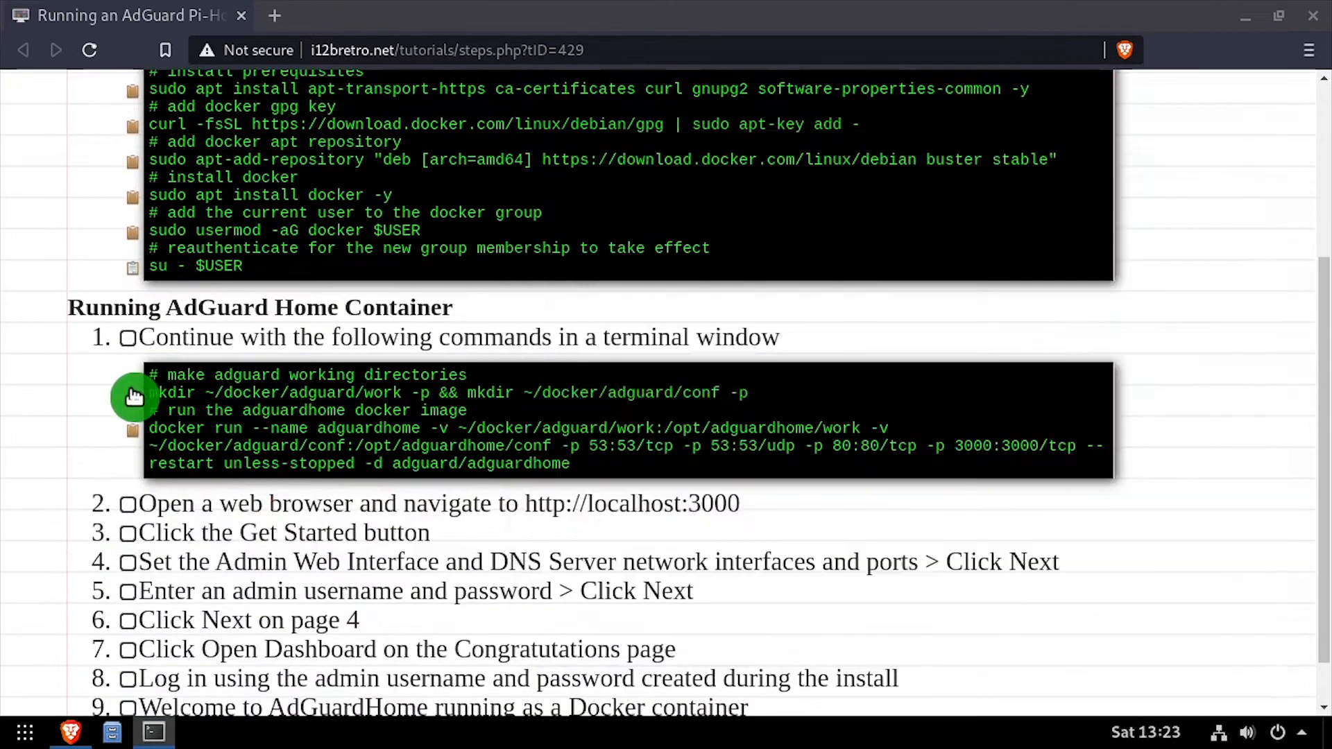
- Run the tutorial's mkdir and docker run commands to start the adguardhome container
{"action": "left_click", "coordinate": [152, 730]}
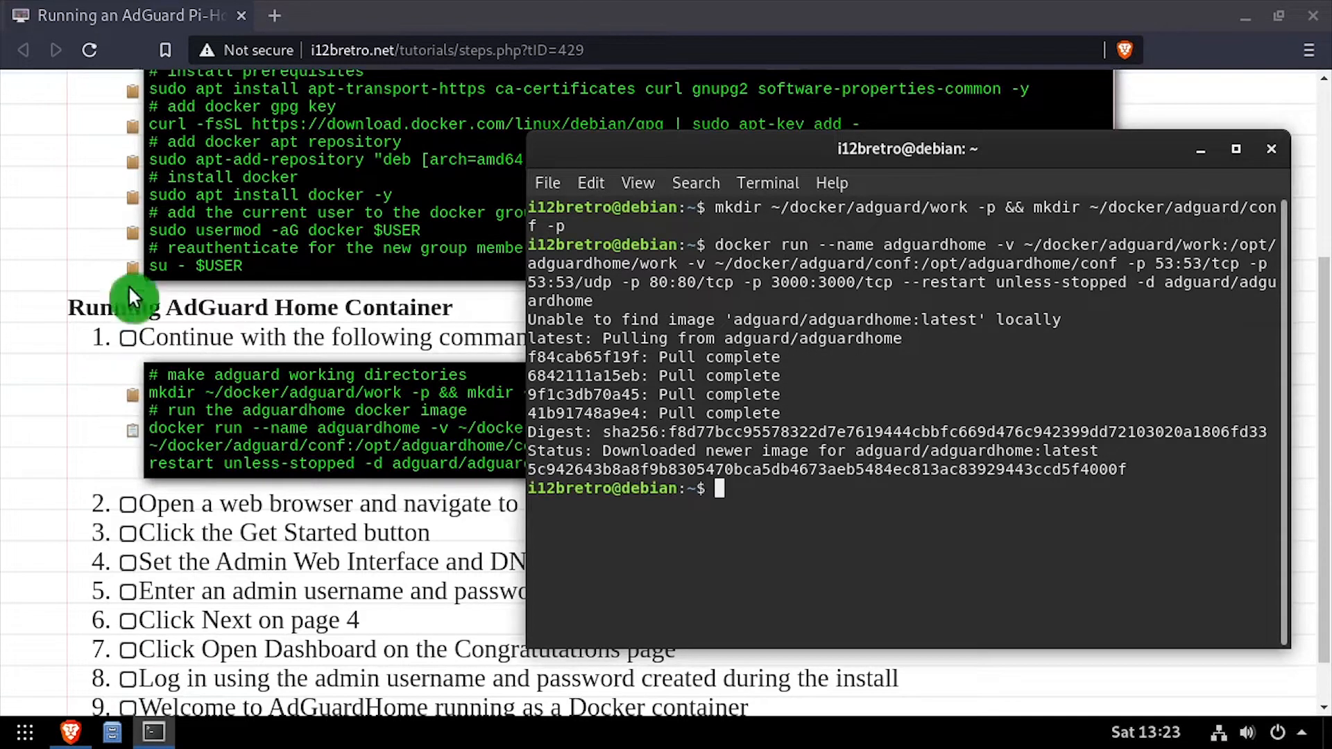
{"action": "left_click", "coordinate": [521, 16]}
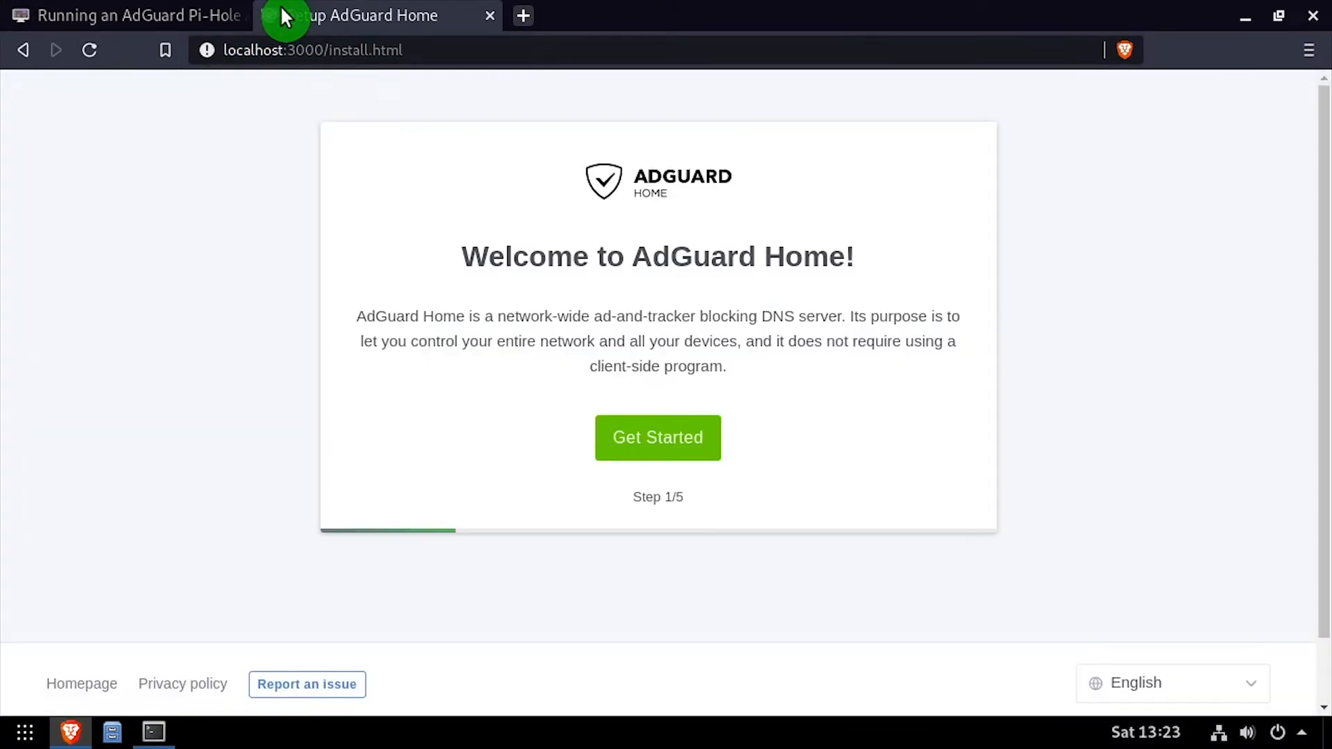
{"action": "left_click", "coordinate": [658, 438]}
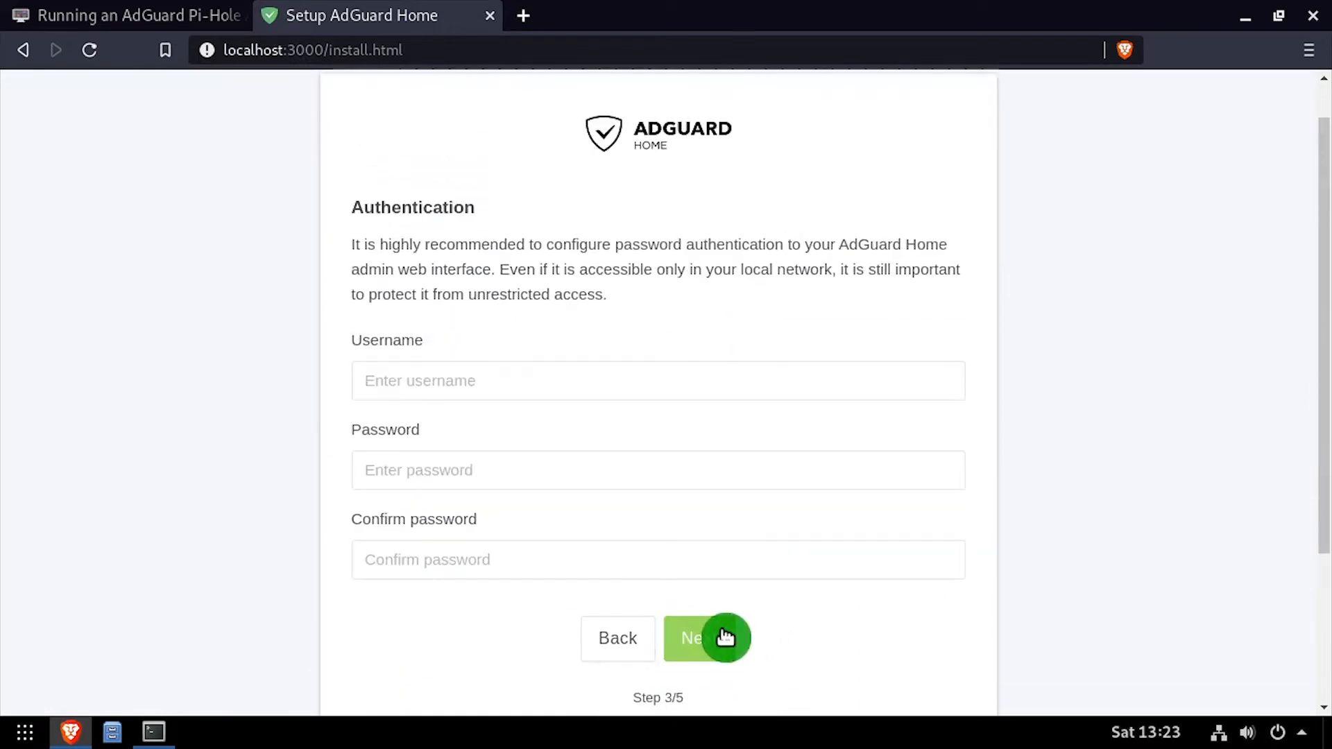
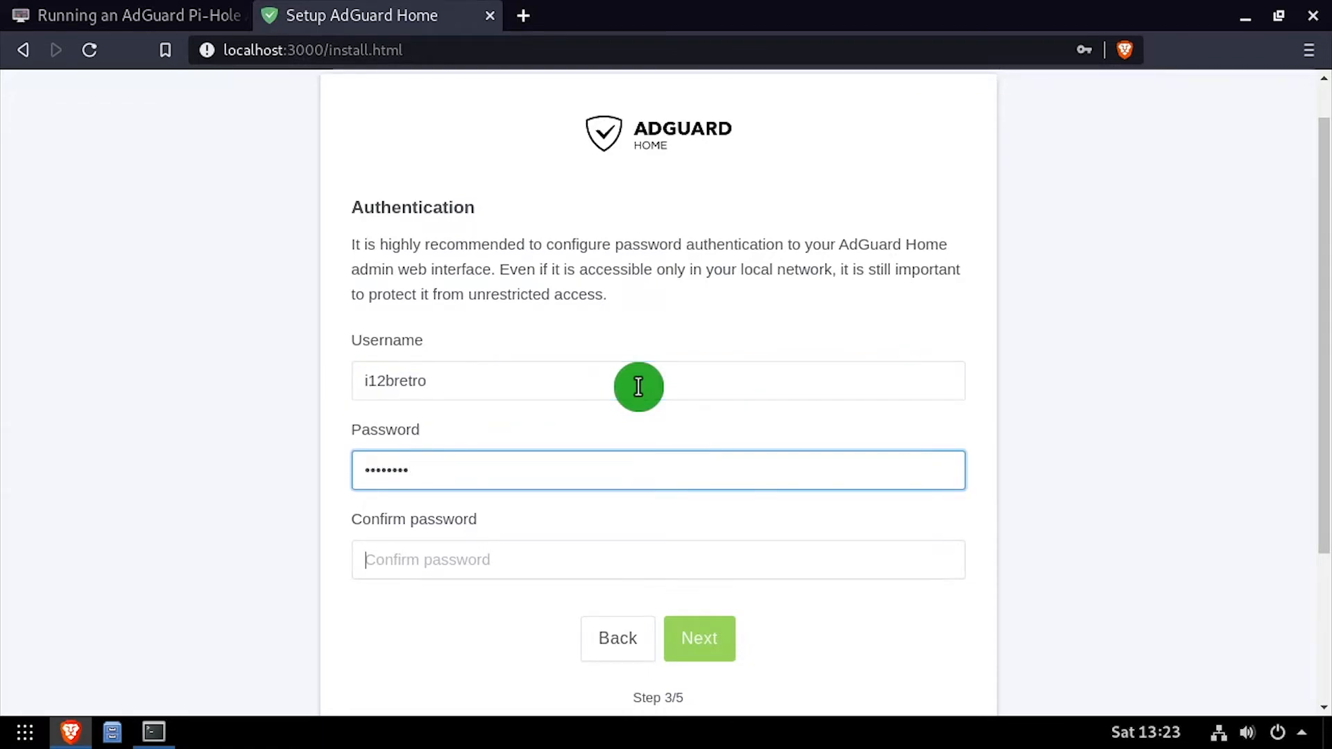
{"action": "left_click", "coordinate": [699, 639]}
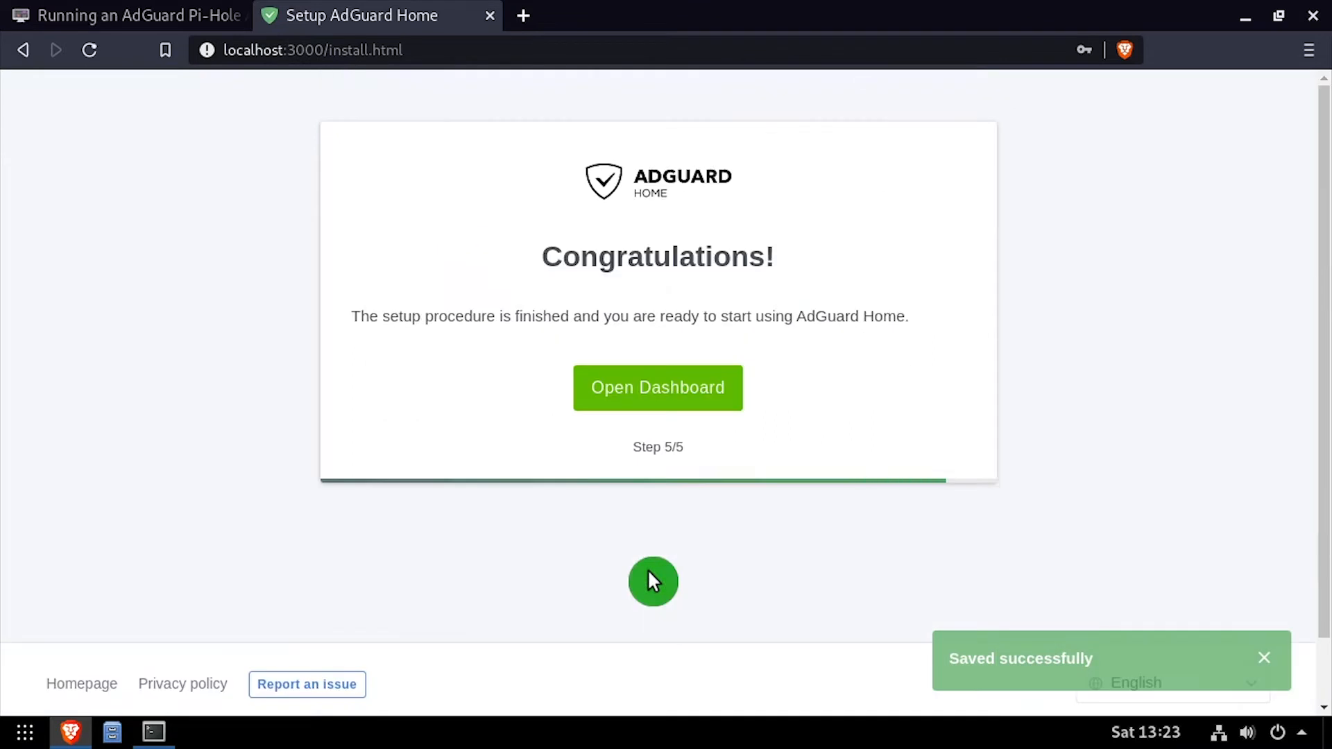
{"action": "left_click", "coordinate": [658, 388]}
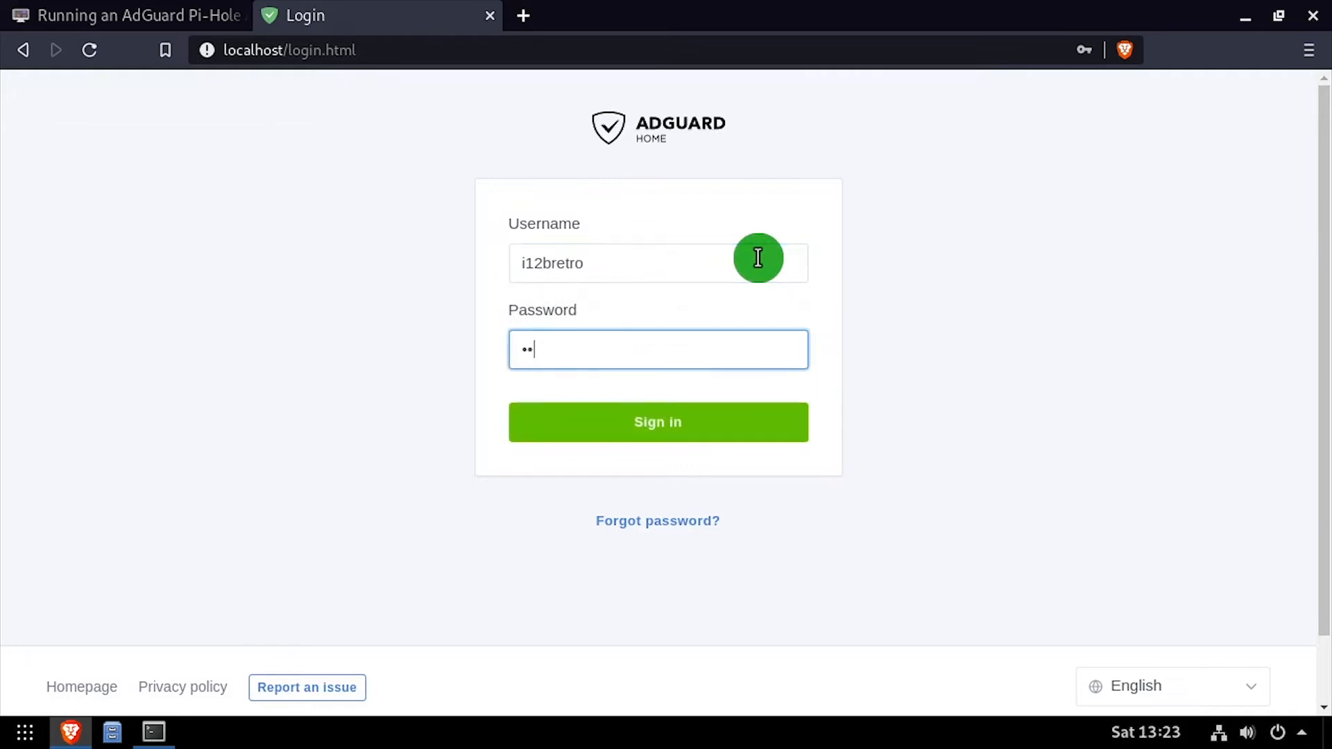
- Sign in to AdGuard Home with the admin username and password
{"action": "left_click", "coordinate": [658, 422]}
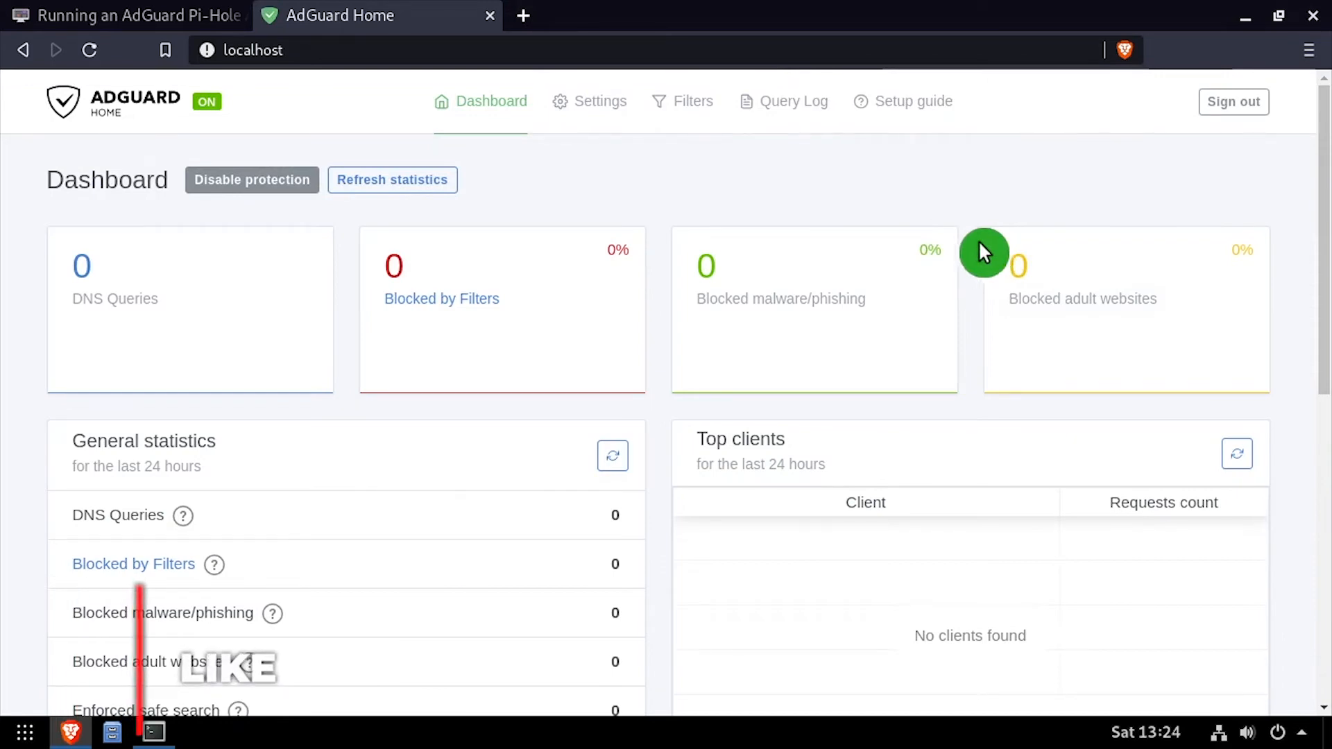
- Edit /etc/resolv.conf in nano, adding a new nameserver line at the top
{"action": "left_click", "coordinate": [151, 732]}
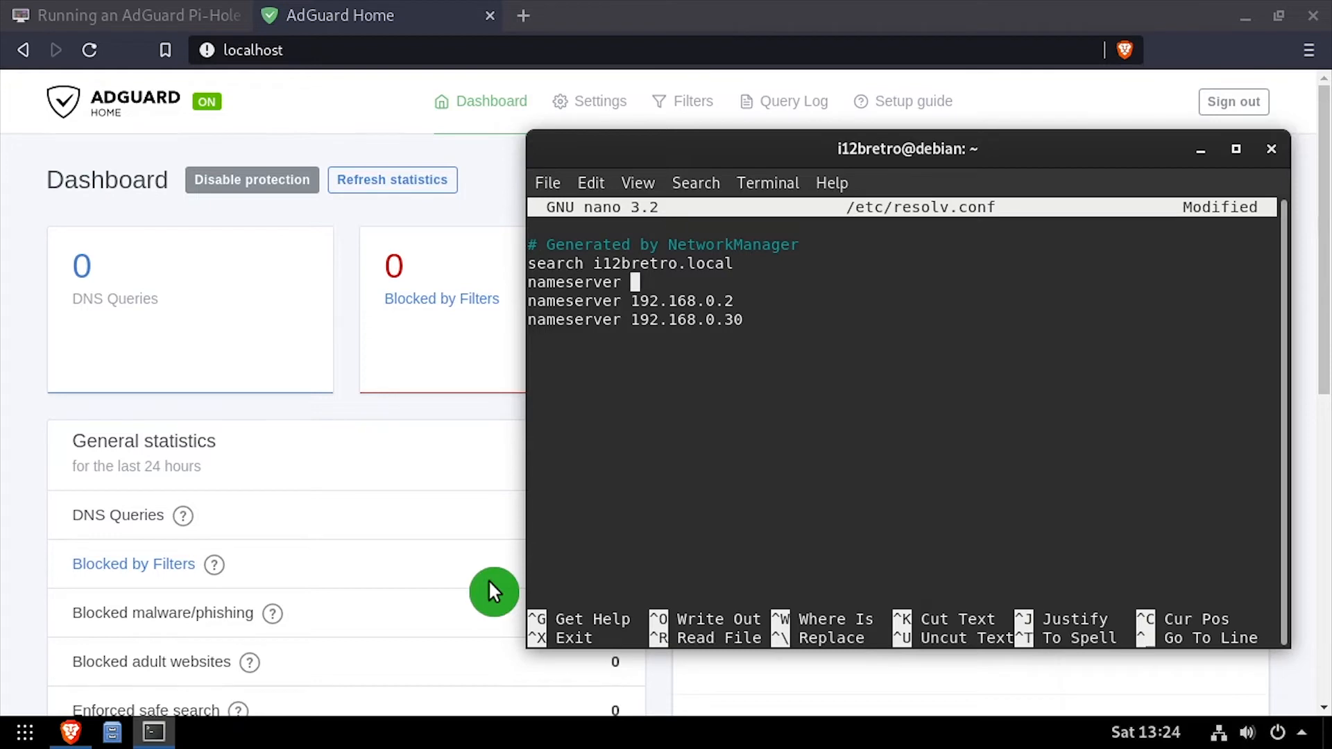
- Set the first nameserver in /etc/resolv.conf to 127.0.0.1 and save the file
{"action": "type", "text": "127.0.0.1"}
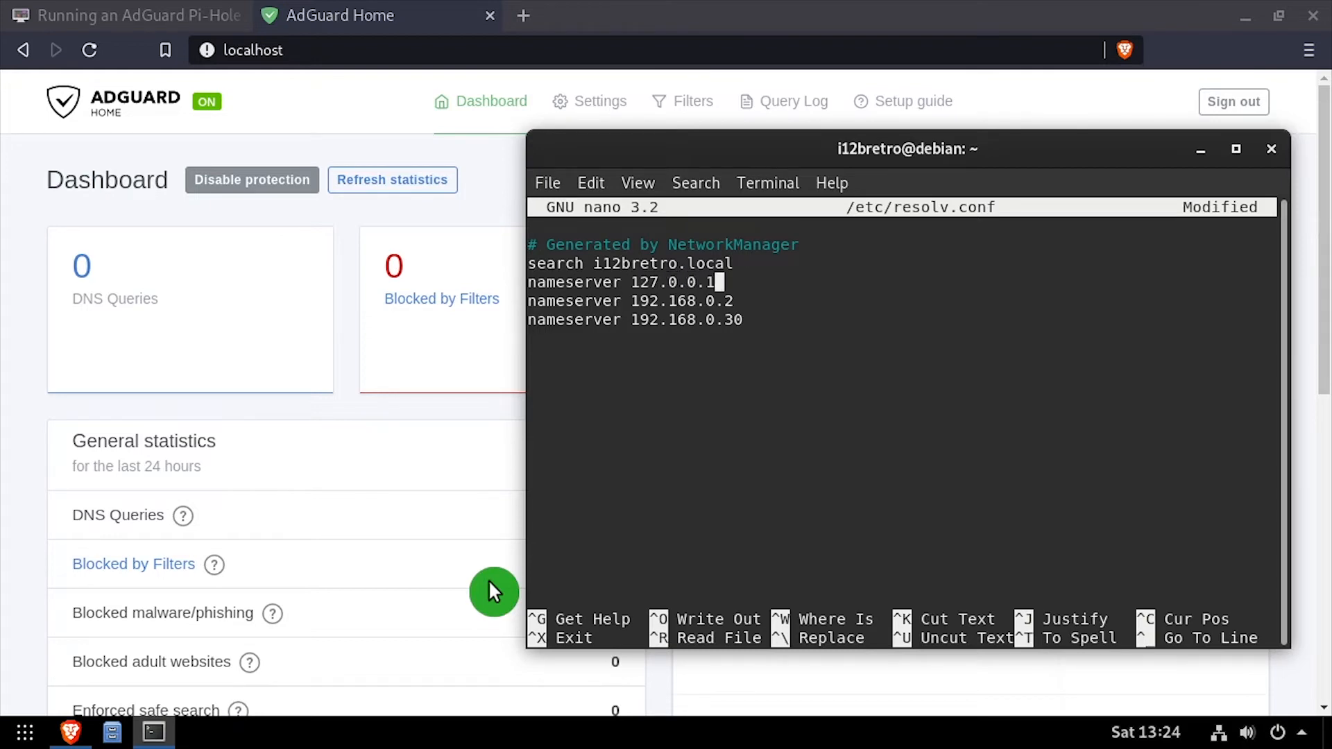
{"action": "key", "text": "ctrl+o"}
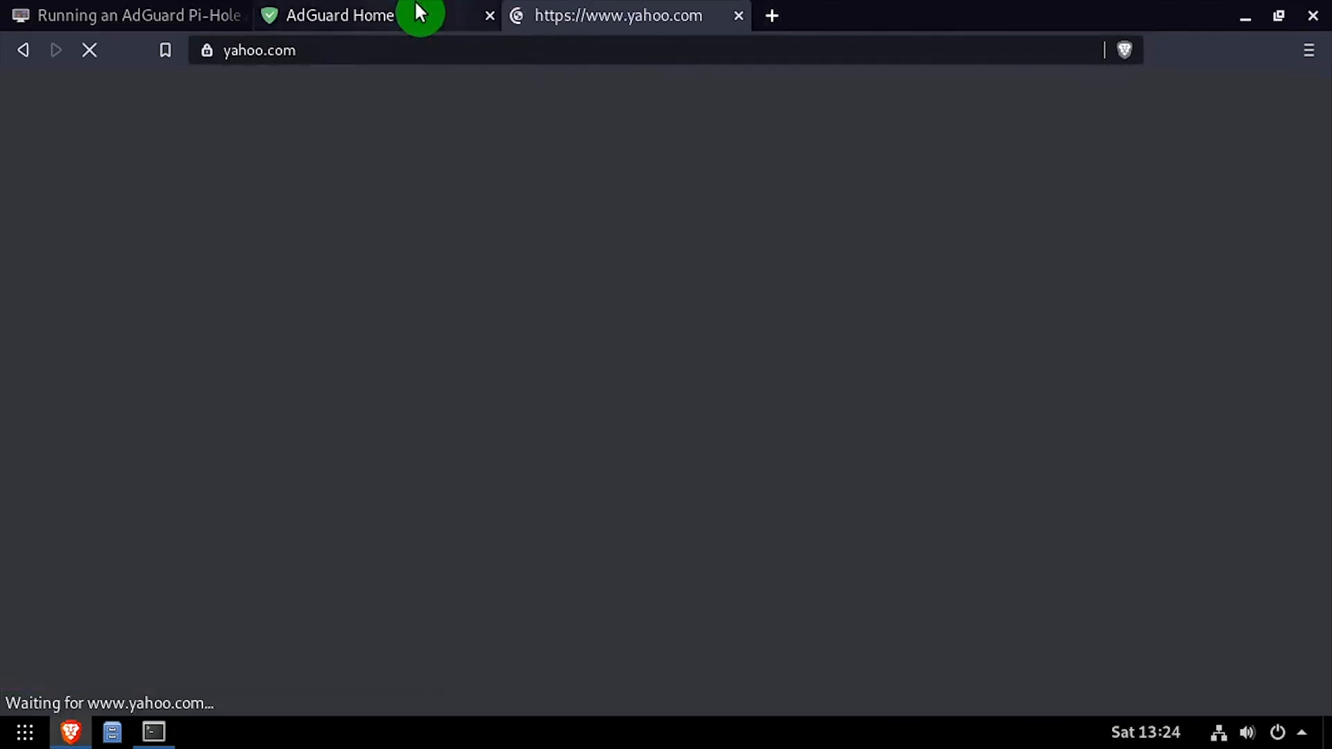
- Refresh AdGuard Home statistics (29 queries, 2 blocked), then return to the Yahoo tab
{"action": "left_click", "coordinate": [340, 16]}
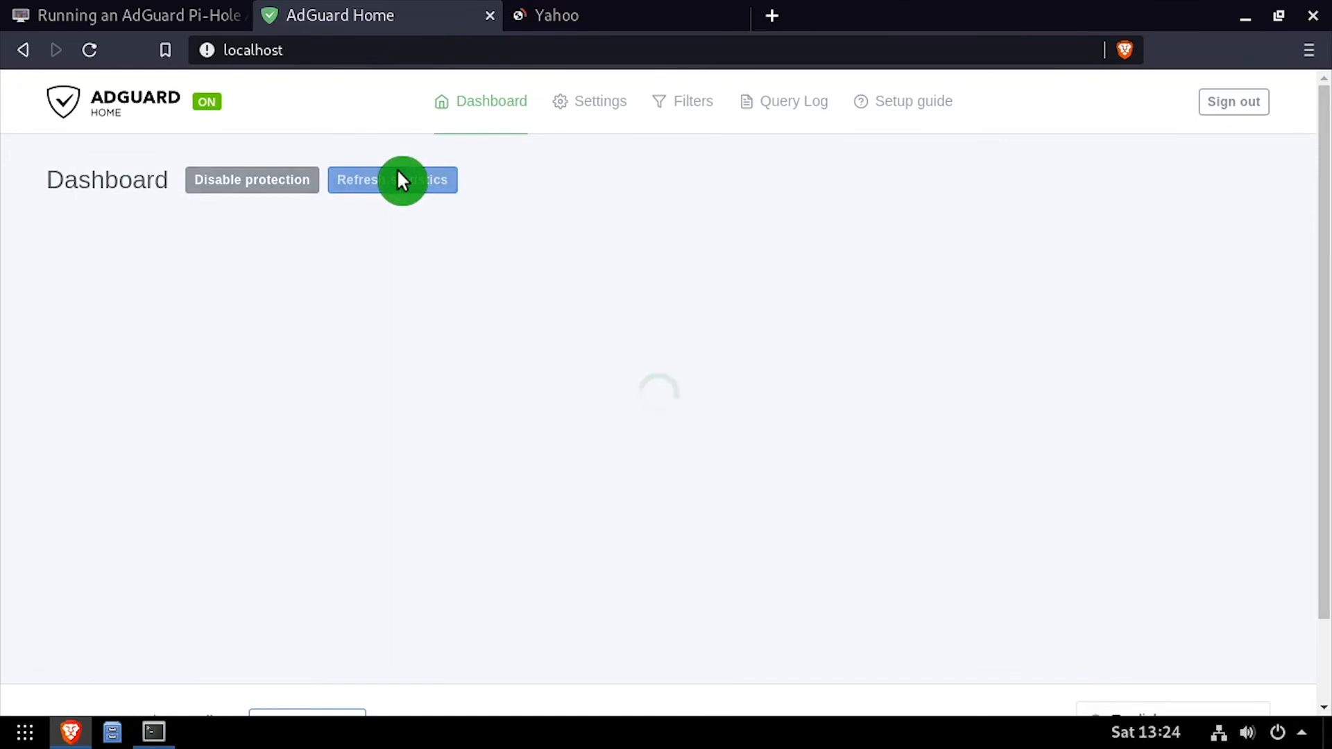
{"action": "left_click", "coordinate": [393, 180]}
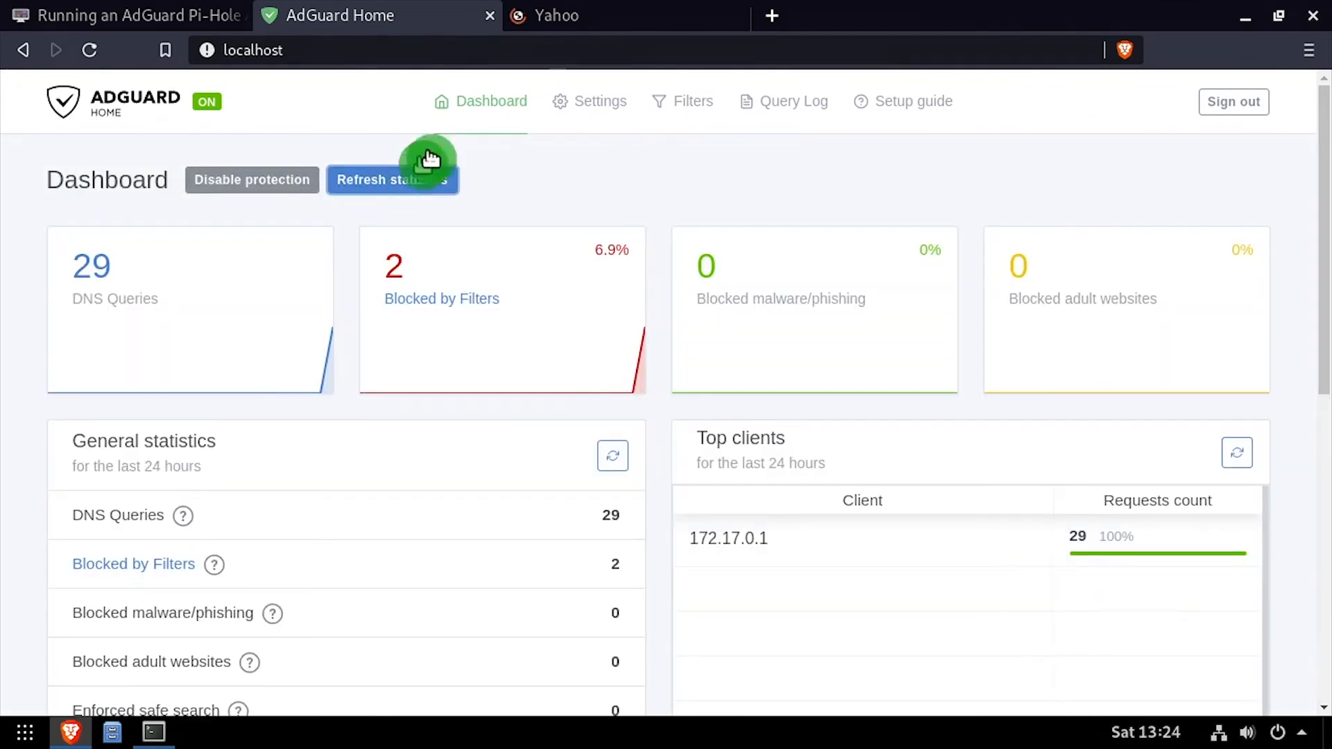
{"action": "left_click", "coordinate": [557, 15]}
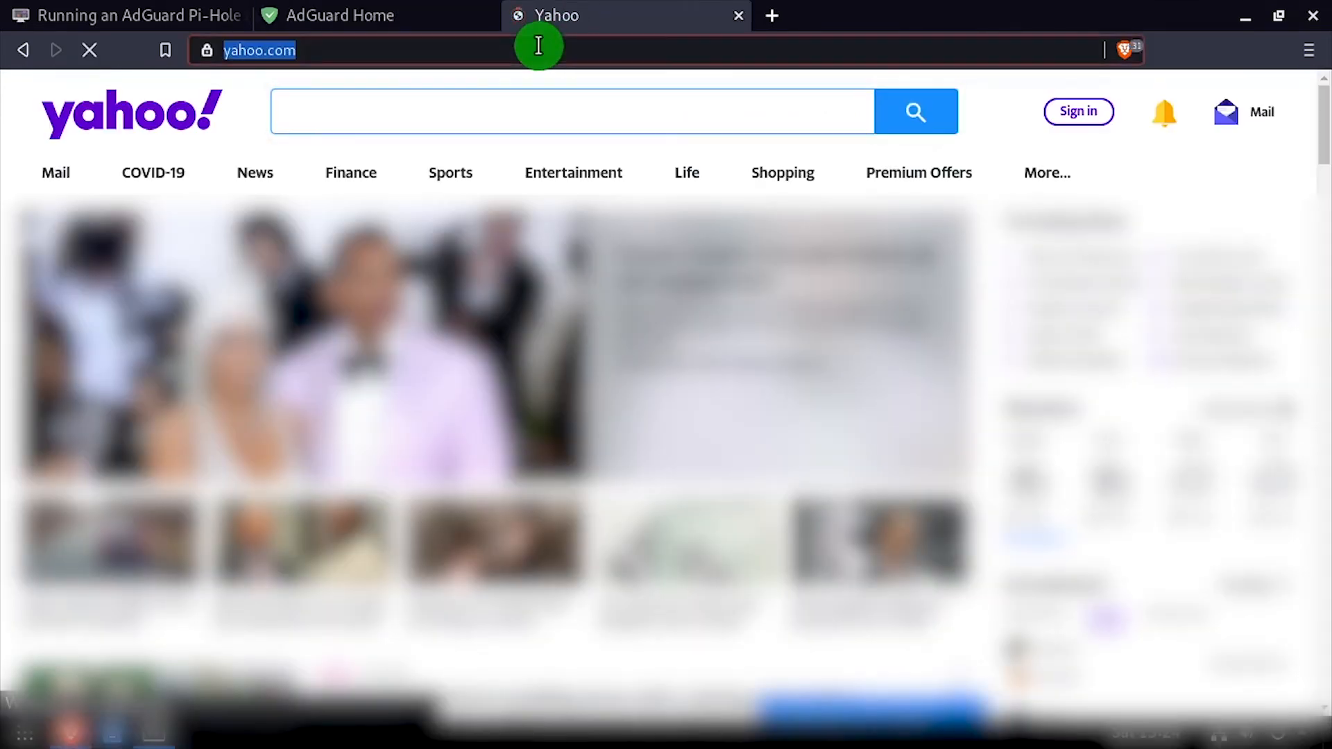